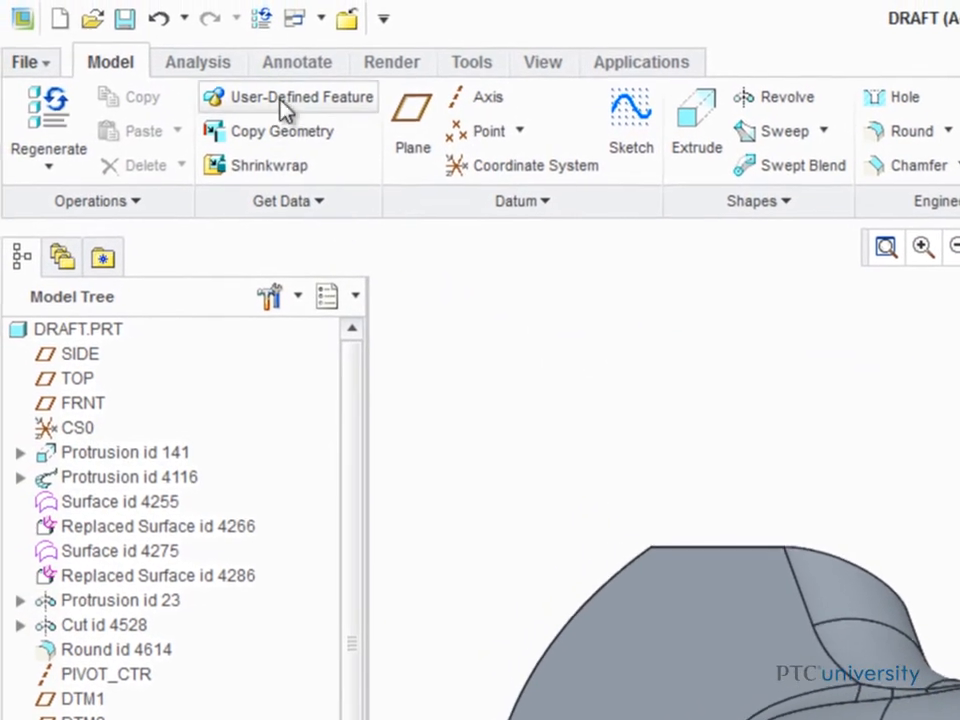
Step: Start a Draft analysis from the Analysis tools' Inspect Geometry group
click(202, 64)
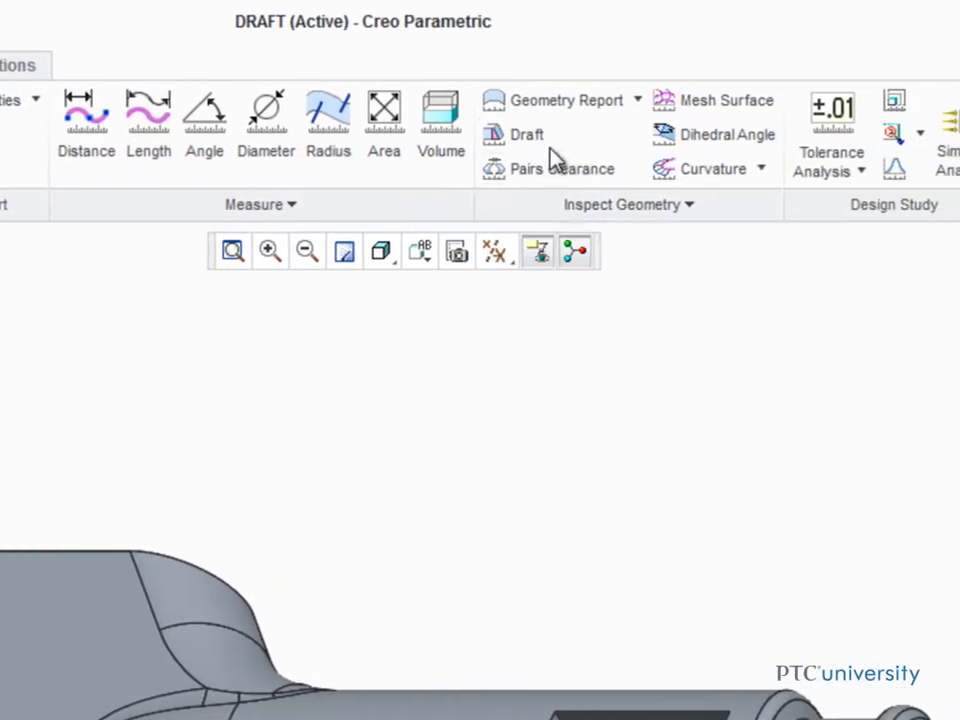
click(522, 134)
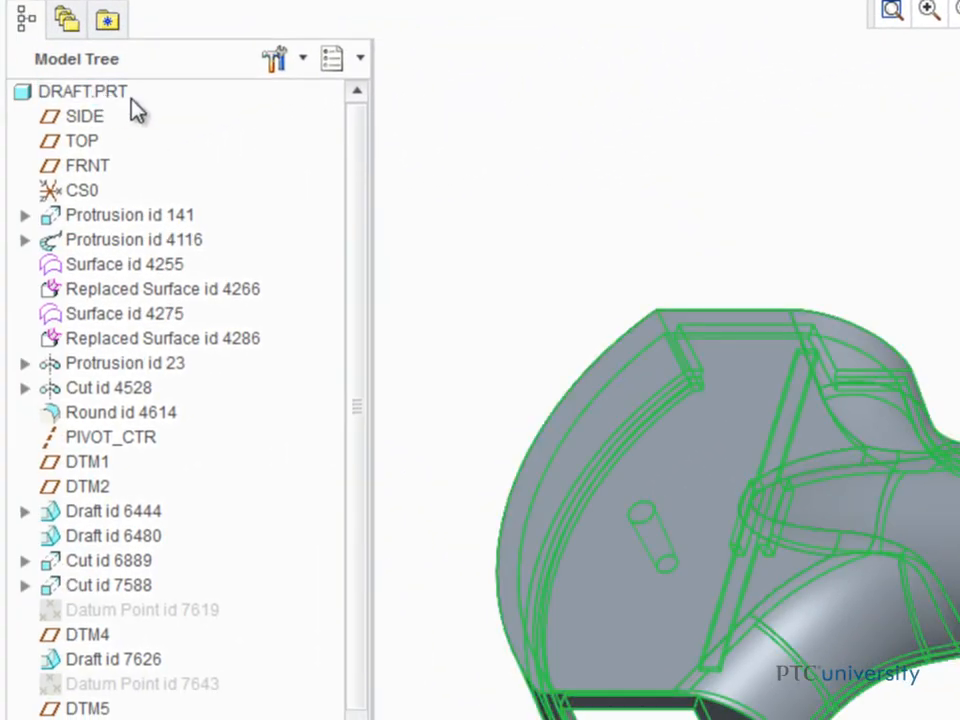
Step: Pick the whole DRAFT.PRT part as the surfaces for the draft analysis
right_click(460, 114)
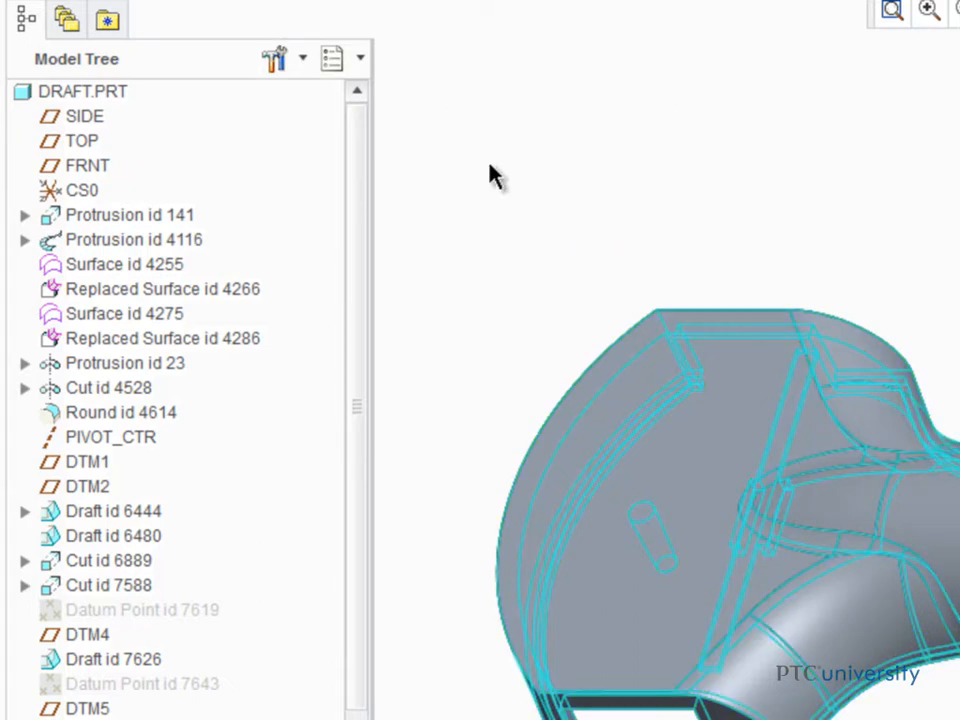
mouse_move(100, 150)
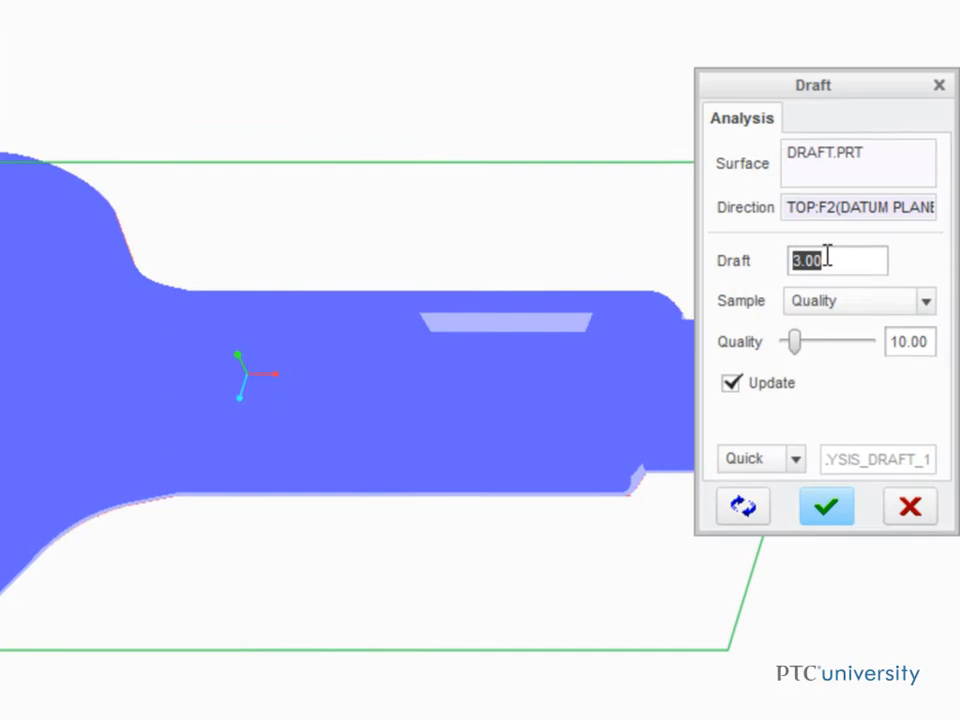
Step: Set the draft angle to 10.00° so the colour scale runs ±10
text(10.00)
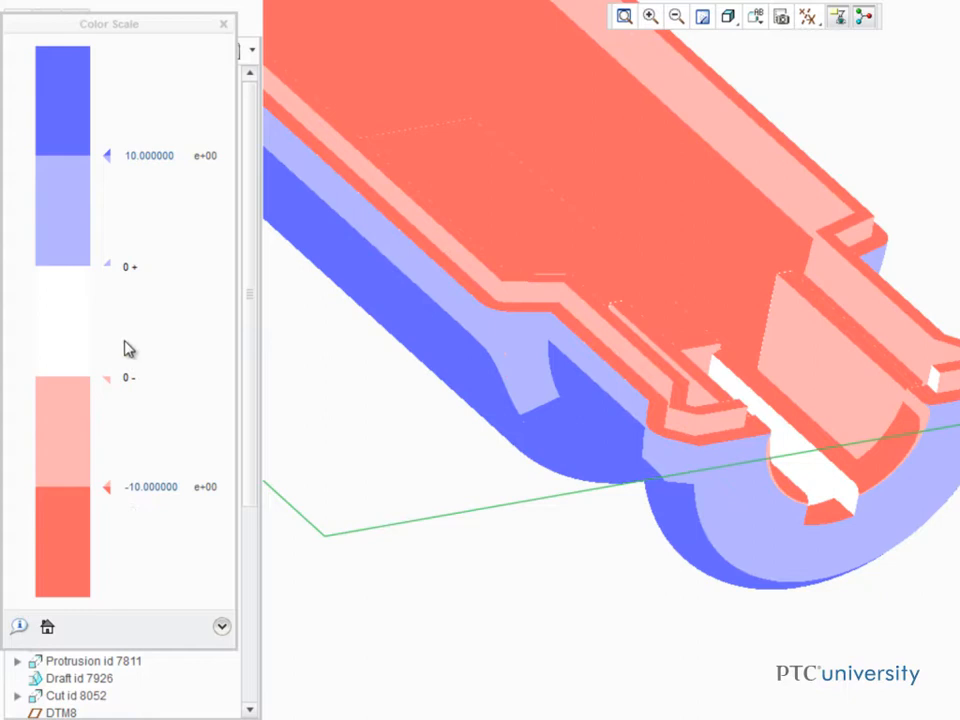
mouse_move(392, 558)
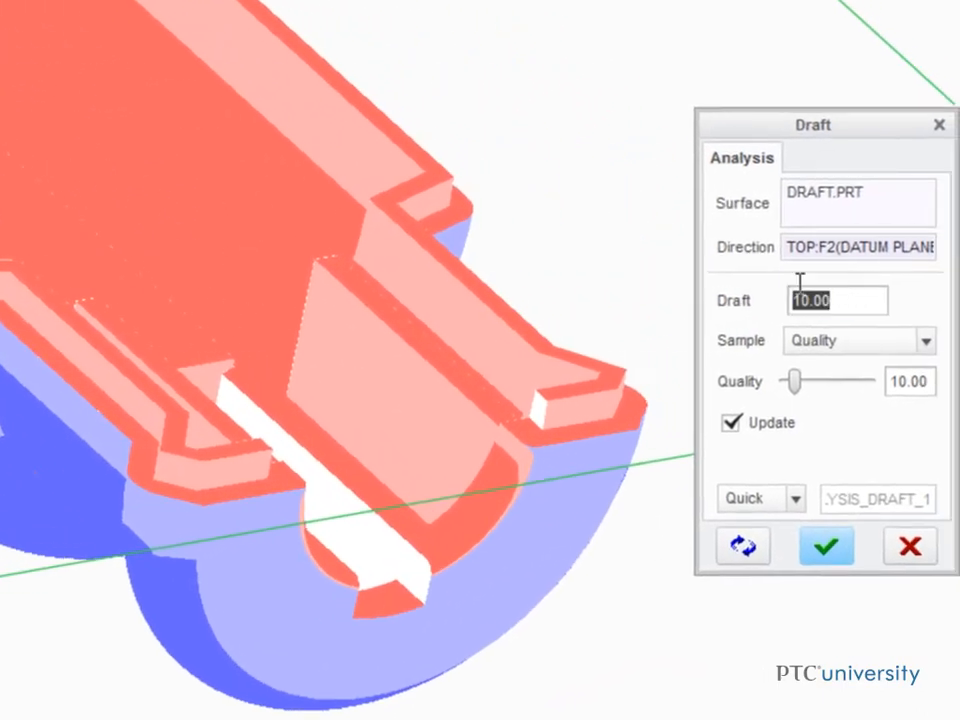
Step: Set the draft angle back to 3.00° so the colour scale runs ±3
text(3.00)
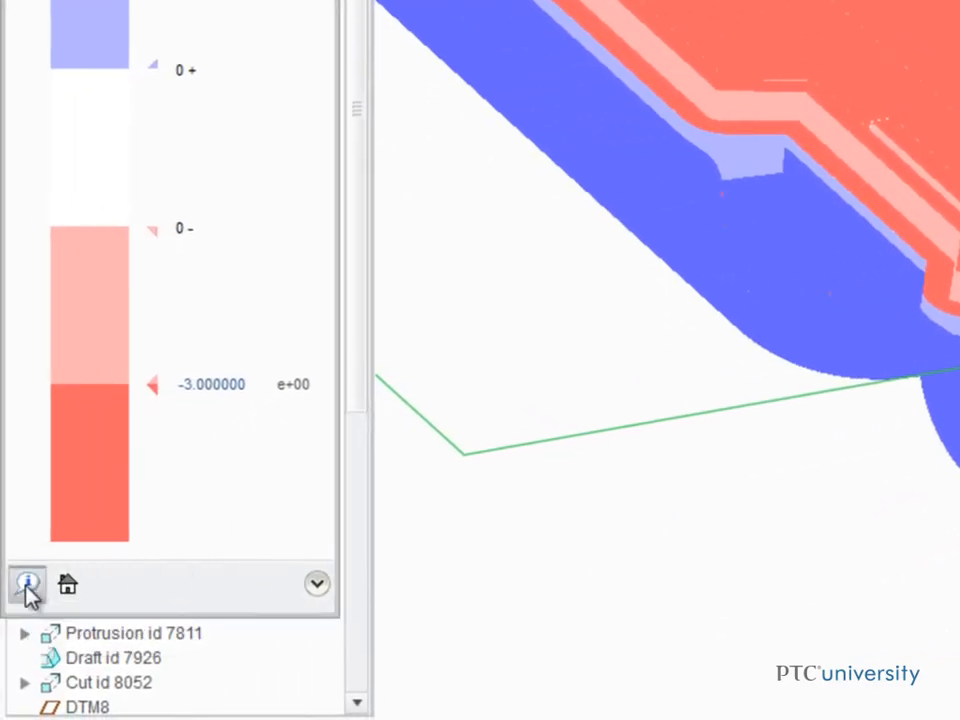
mouse_move(66, 584)
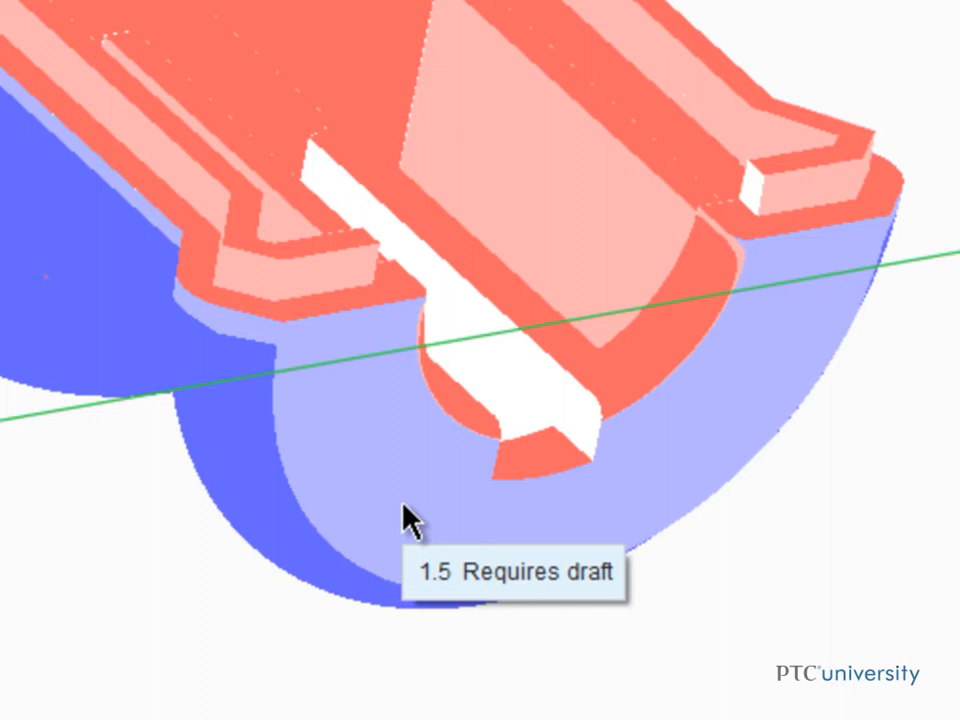
mouse_move(76, 336)
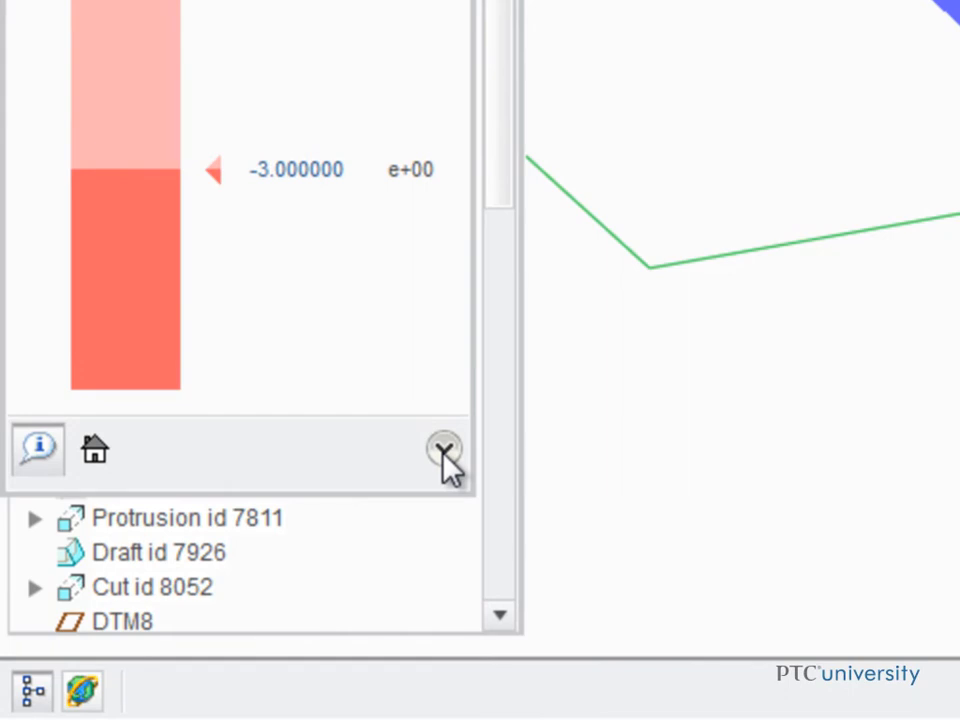
Step: Expand the colour scale settings, show the model display options and toggle stepped colour display
click(444, 450)
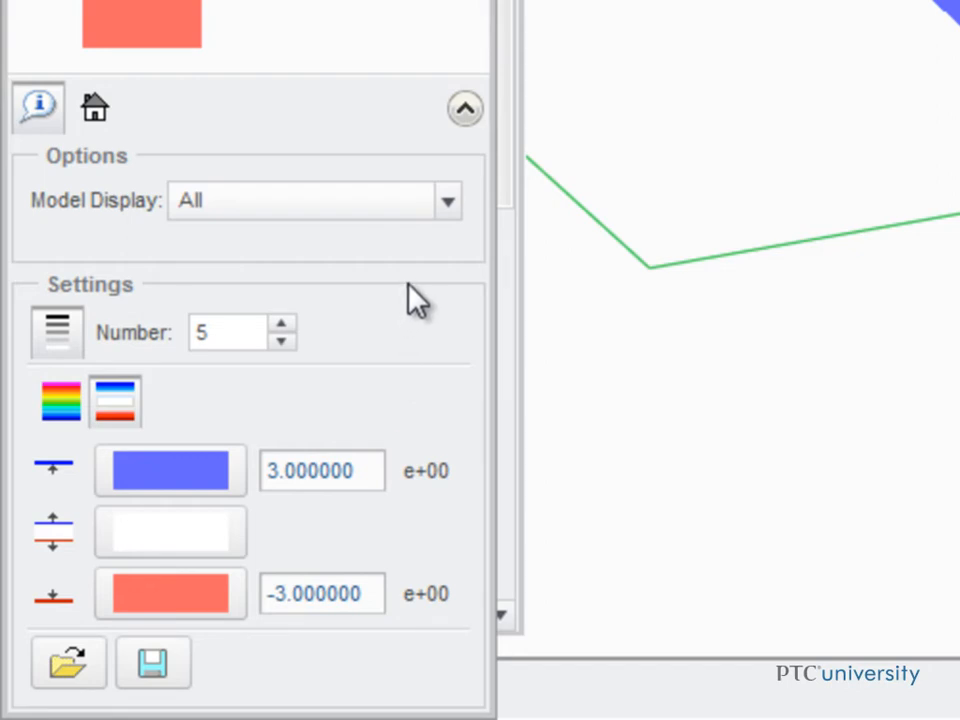
click(448, 200)
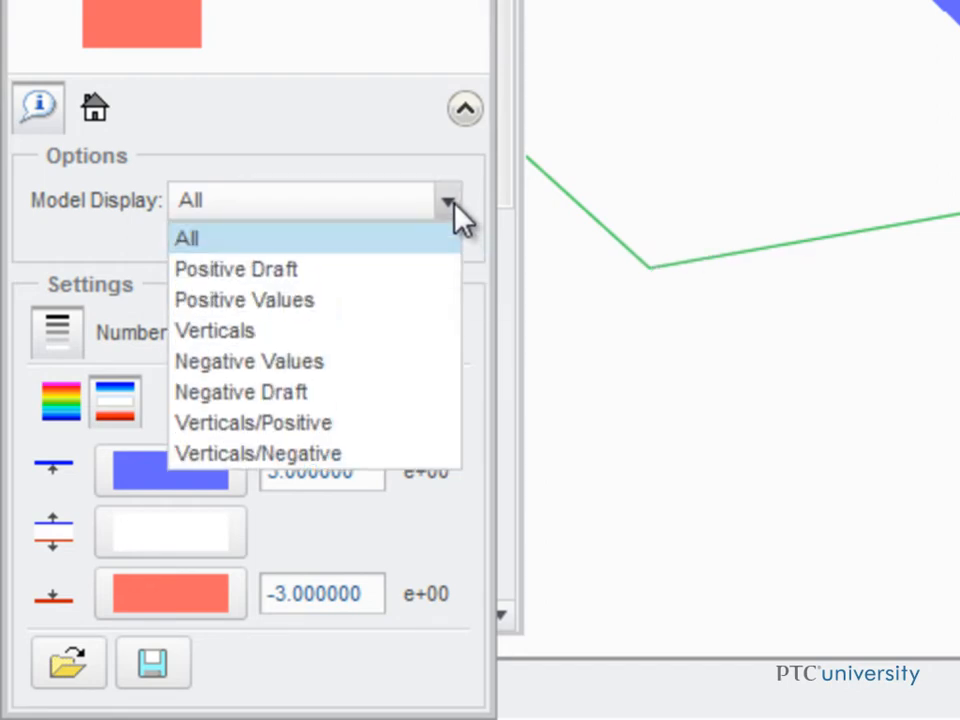
mouse_move(244, 300)
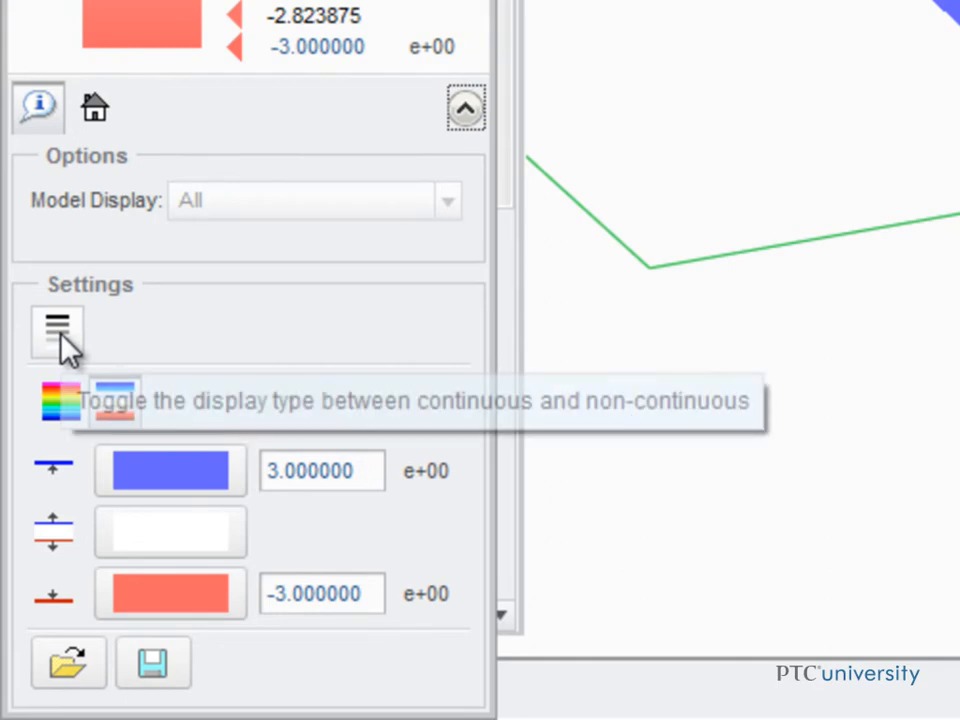
click(56, 332)
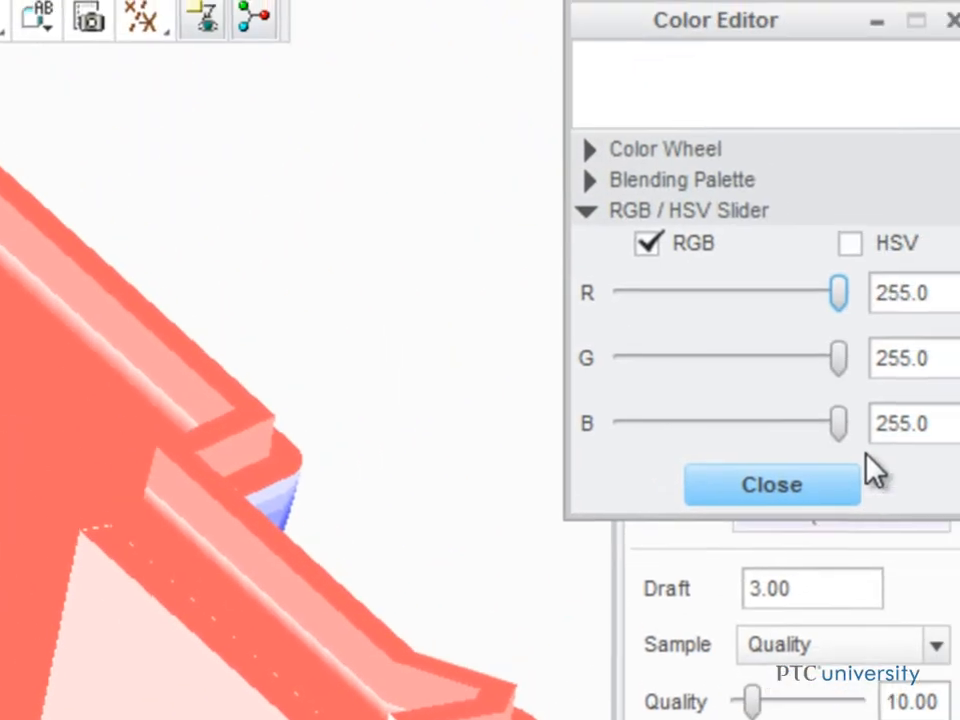
Step: Set the vertical-draft colour to dark green (RGB 0, 117.3, 0) and apply it
drag(838, 292, 598, 304)
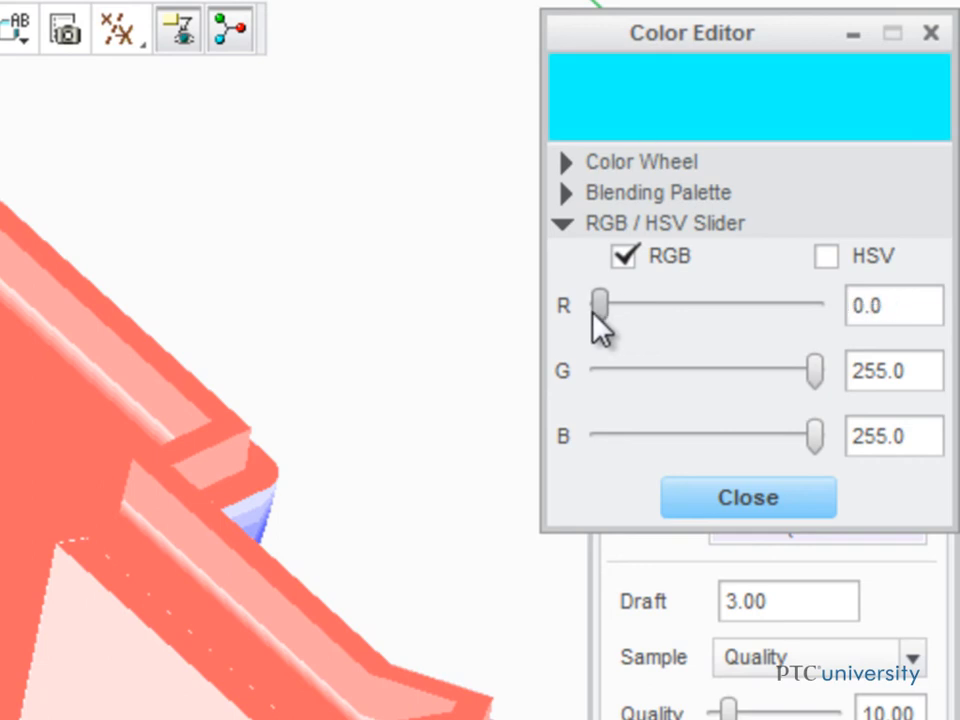
drag(816, 436, 598, 436)
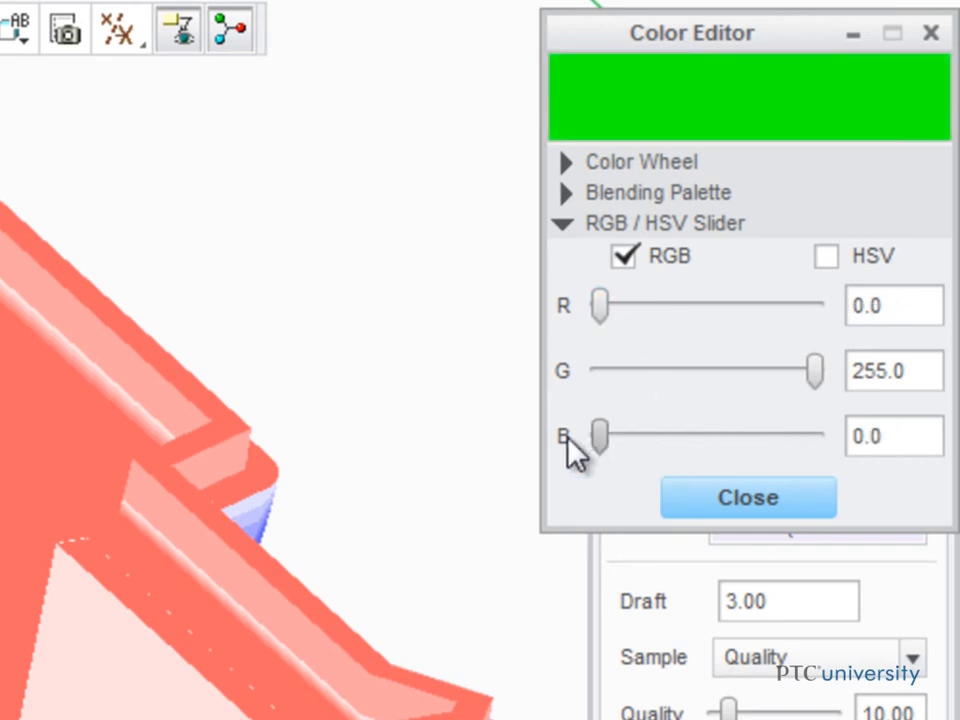
drag(816, 370, 696, 370)
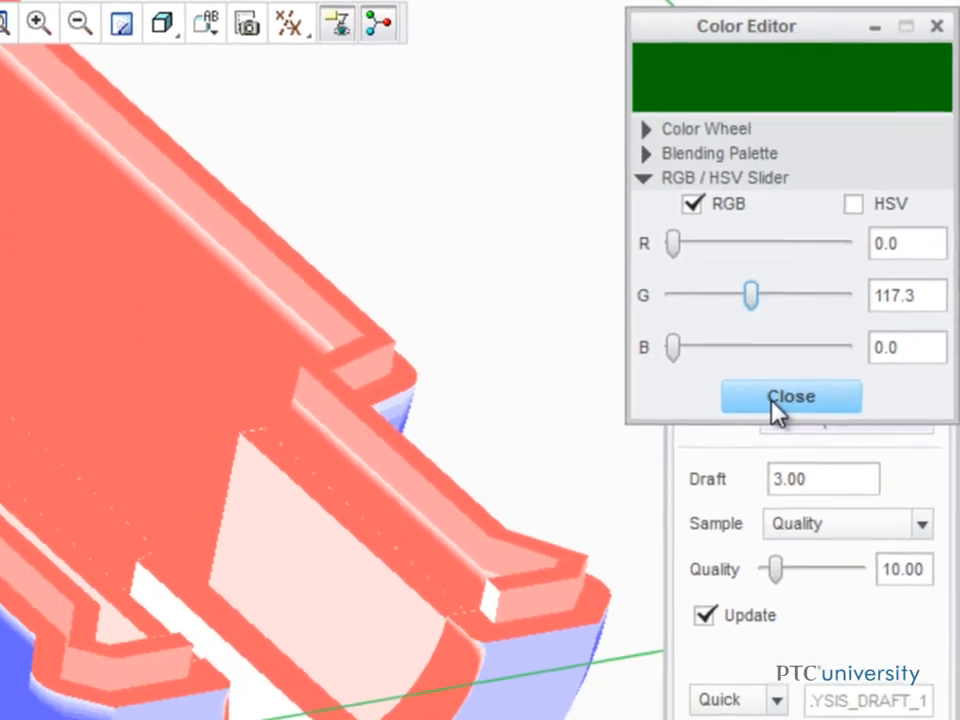
click(792, 396)
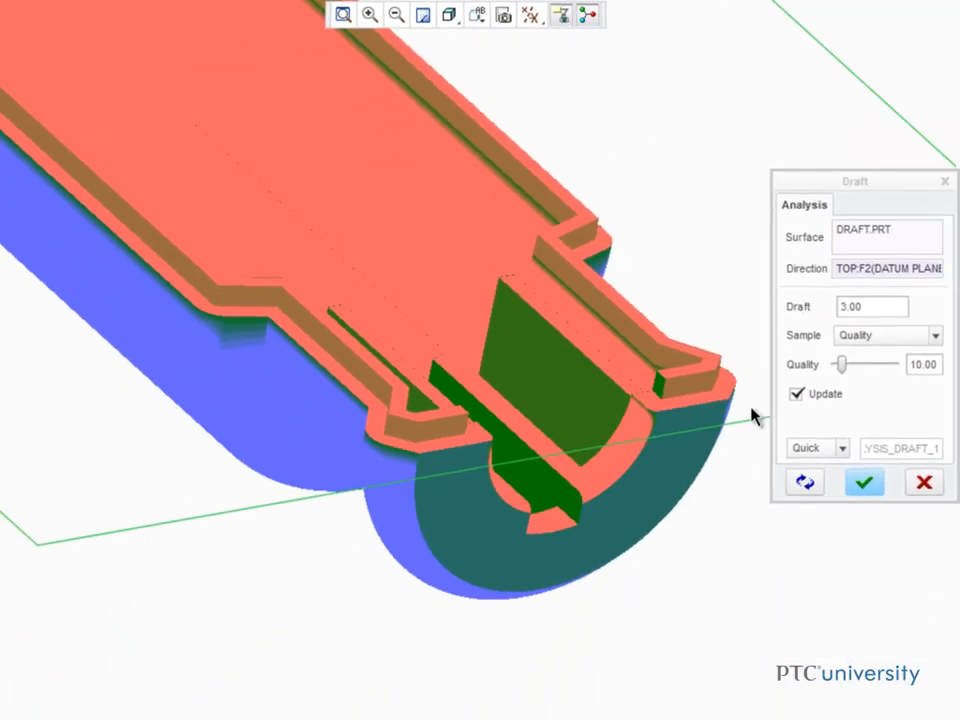
mouse_move(732, 500)
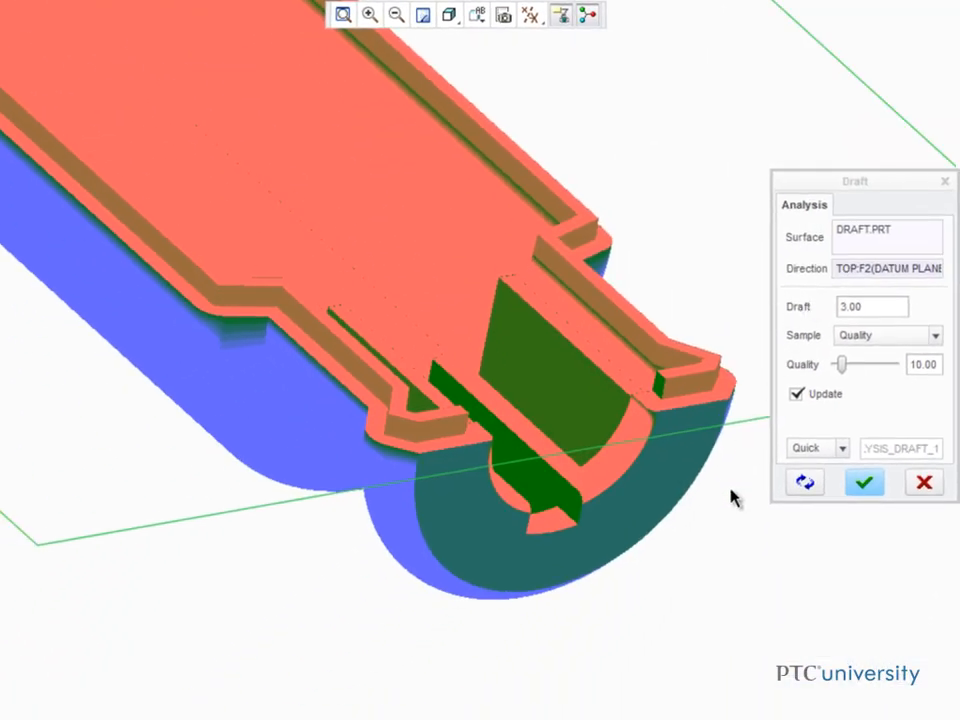